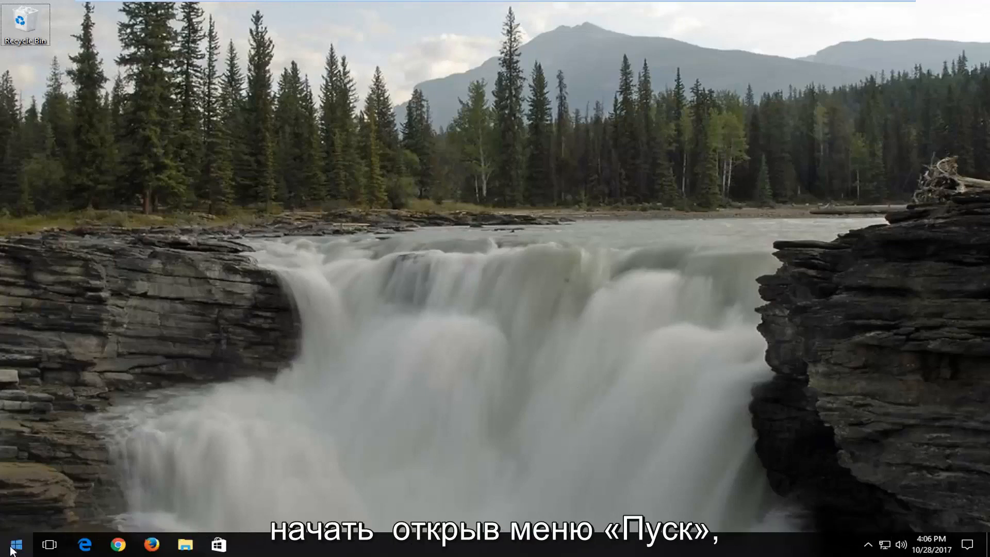
Step: Search the Start menu for 'control panel' and launch Control Panel from the best match
{"action": "left_click", "coordinate": [10, 545]}
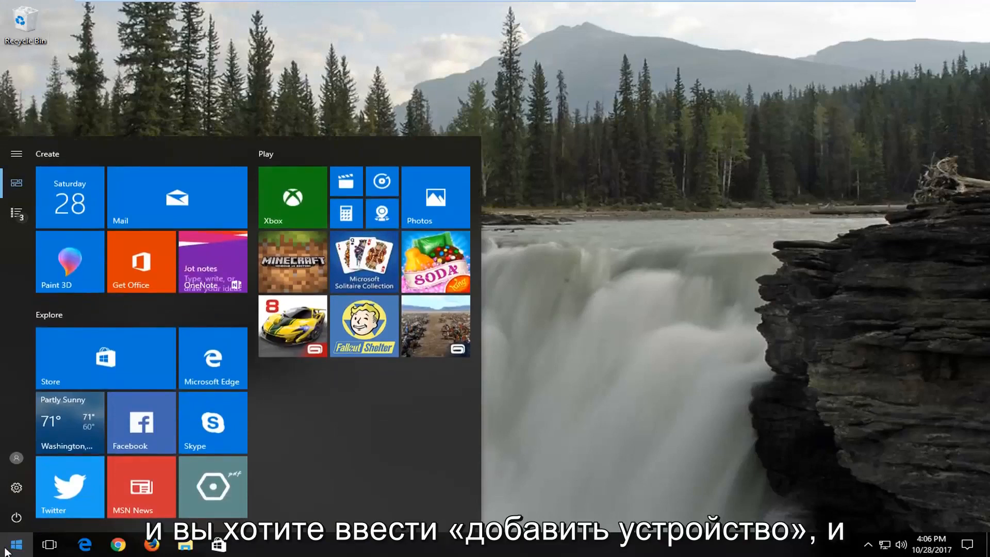
{"action": "type", "text": "add dev"}
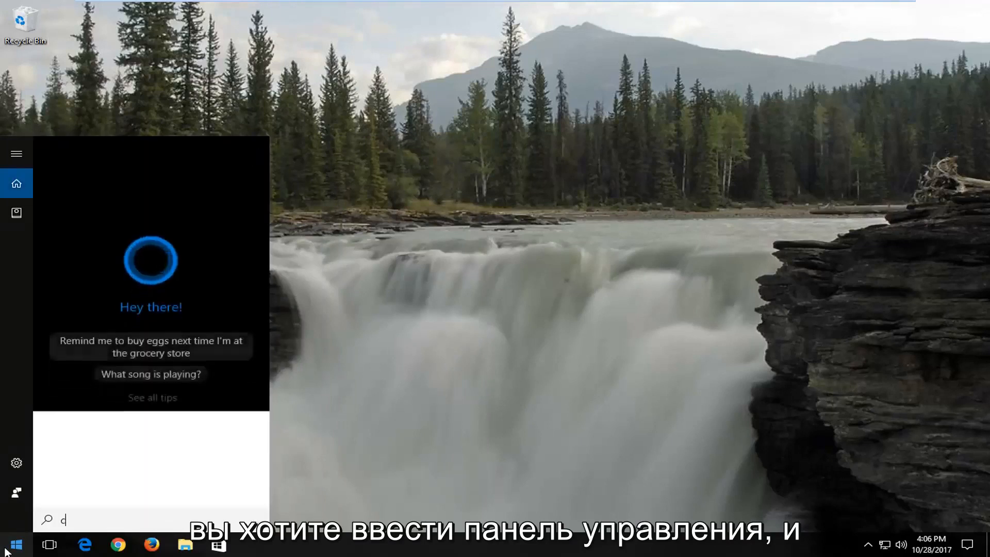
{"action": "type", "text": "ontrol panel"}
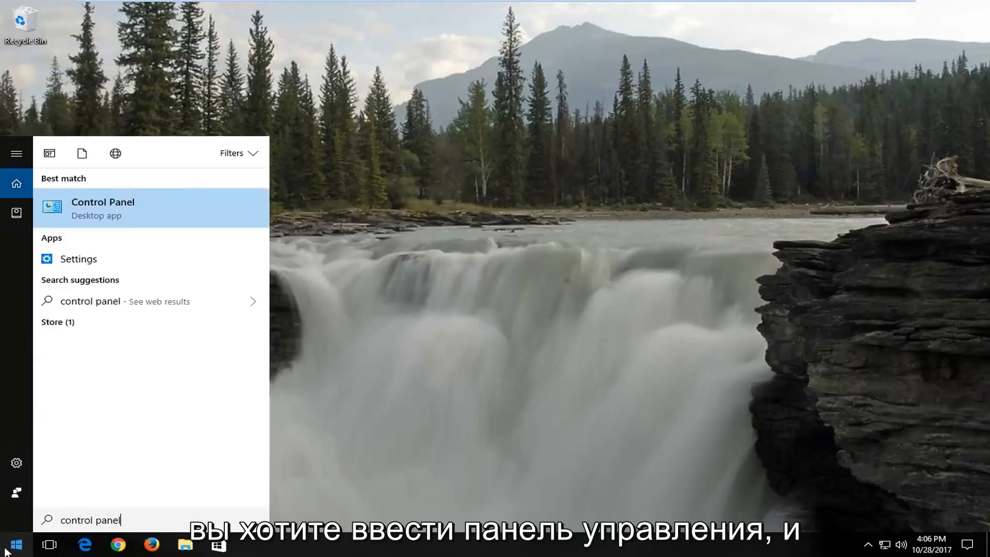
{"action": "left_click", "coordinate": [103, 208]}
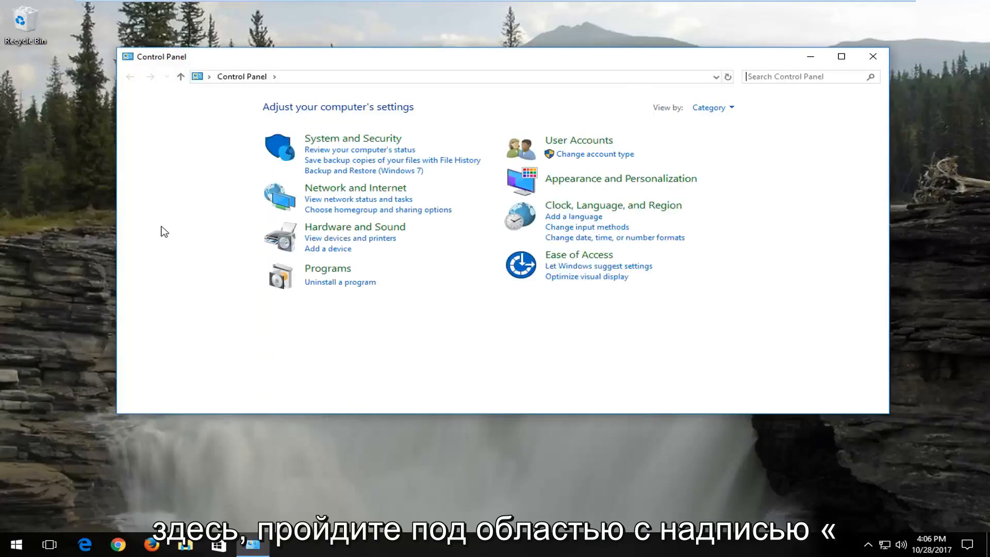
{"action": "mouse_move", "coordinate": [341, 272]}
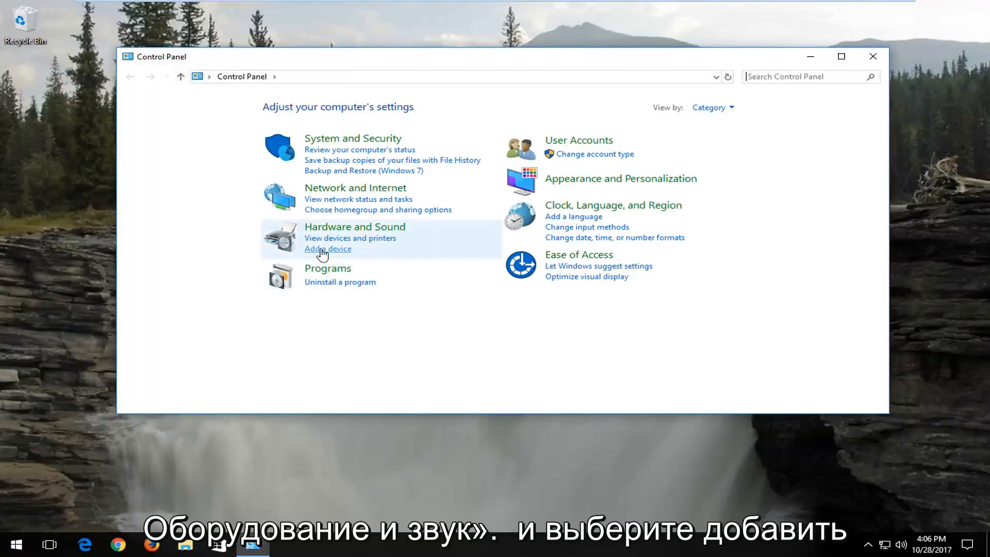
{"action": "left_click", "coordinate": [327, 249]}
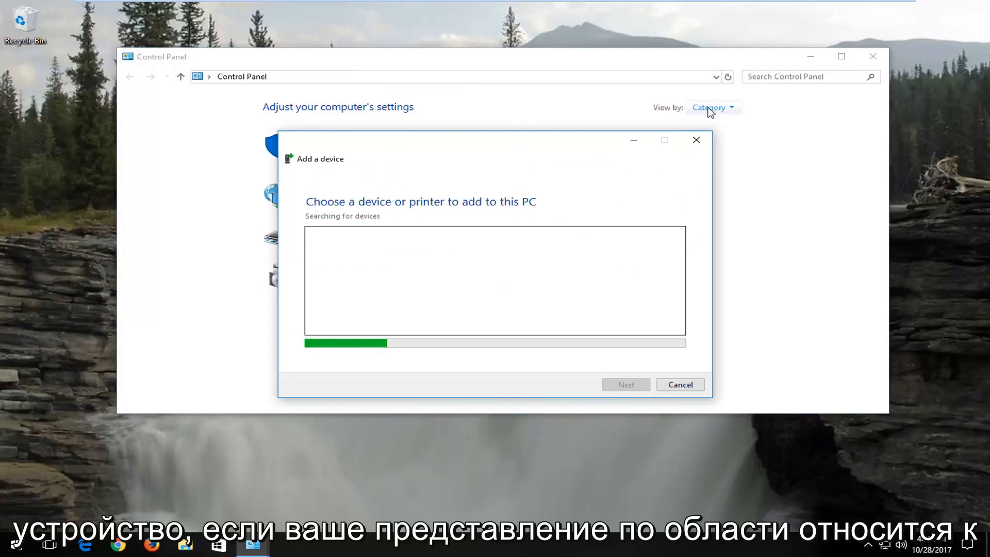
{"action": "left_click", "coordinate": [712, 107]}
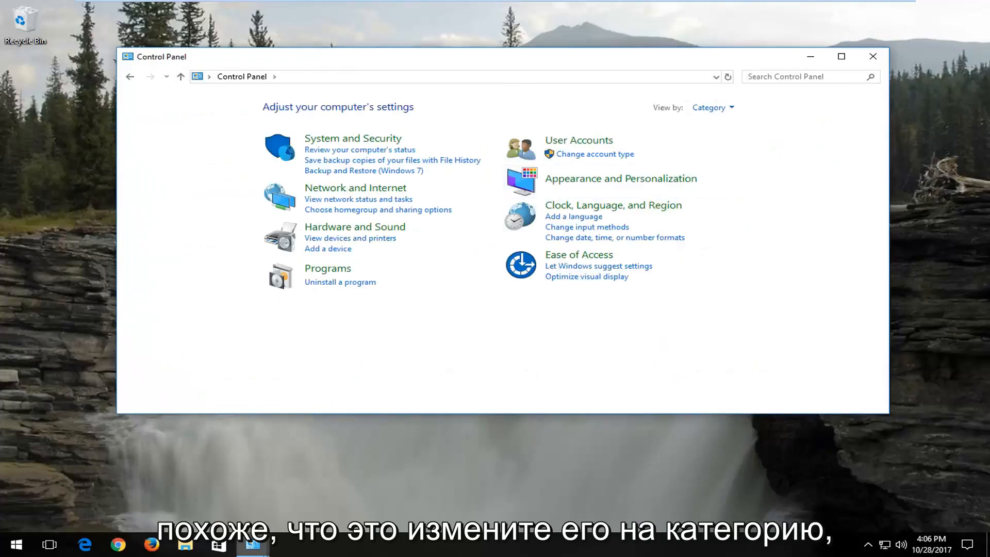
{"action": "left_click", "coordinate": [328, 249]}
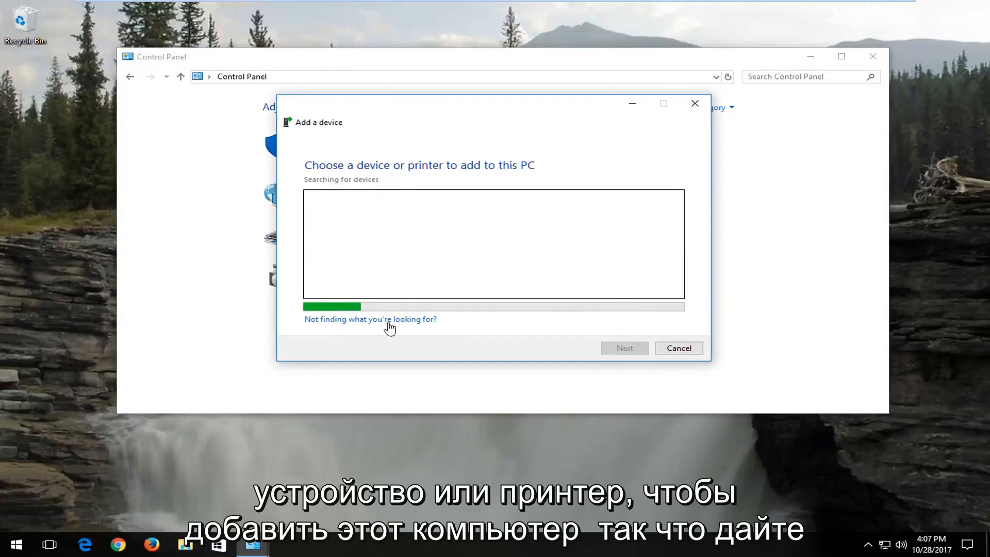
{"action": "mouse_move", "coordinate": [368, 289]}
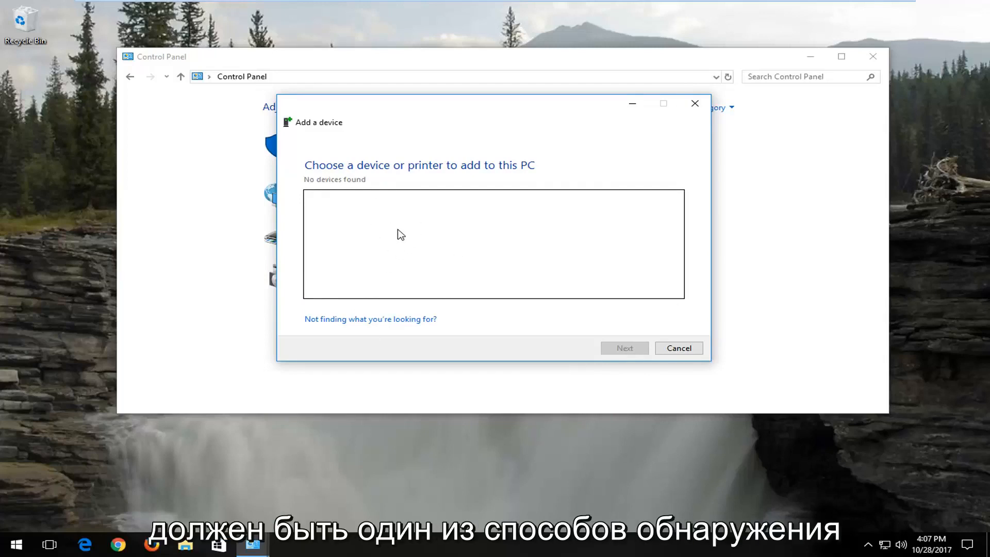
{"action": "mouse_move", "coordinate": [378, 283]}
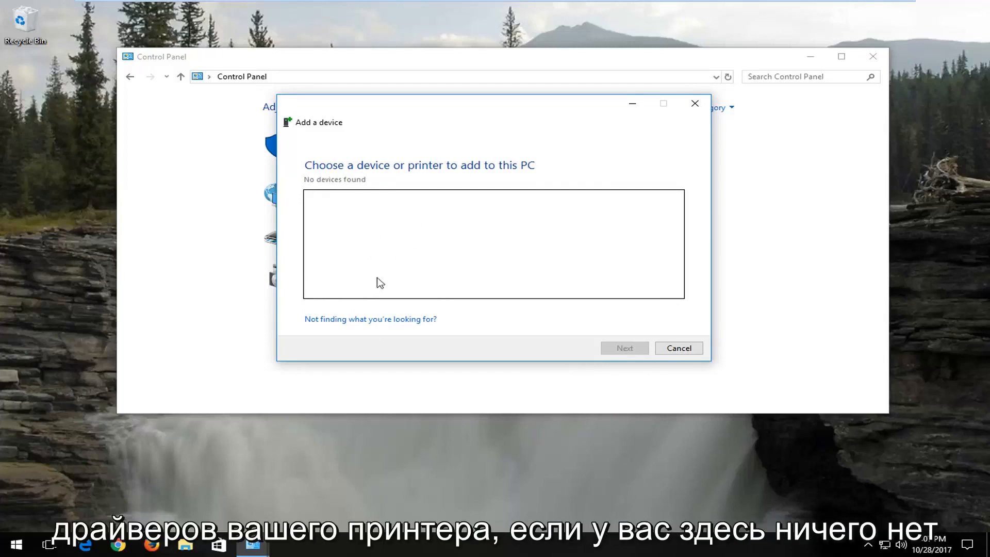
{"action": "mouse_move", "coordinate": [360, 212]}
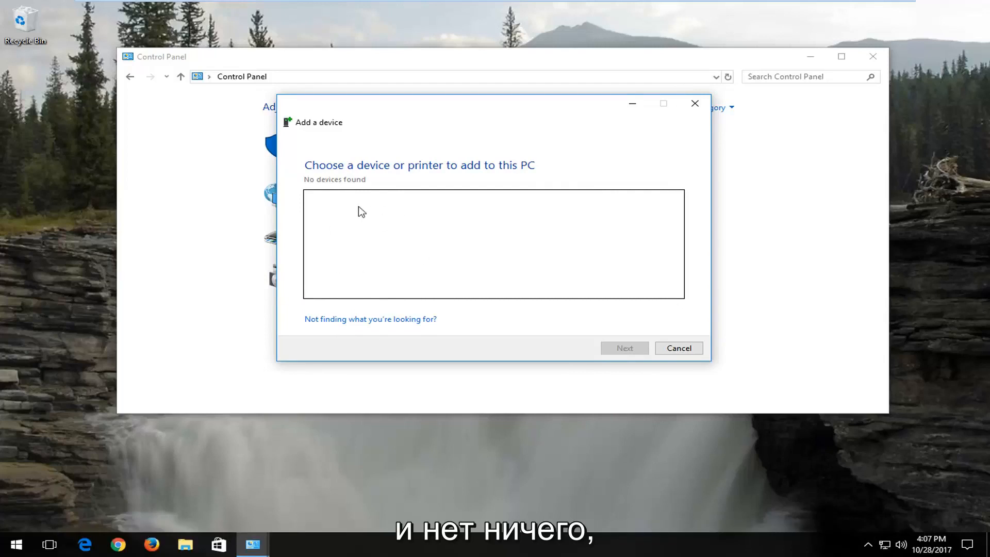
{"action": "mouse_move", "coordinate": [393, 168]}
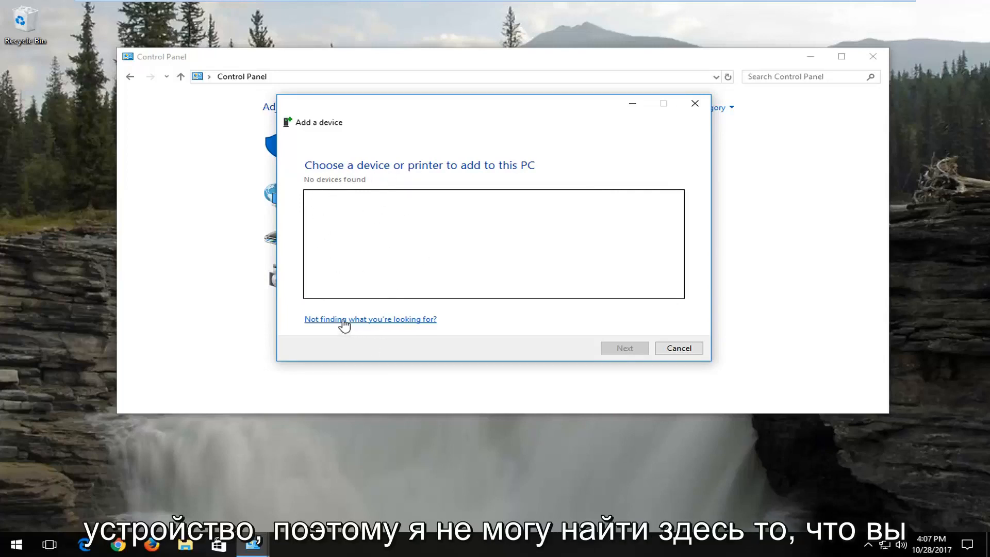
{"action": "left_click", "coordinate": [370, 318]}
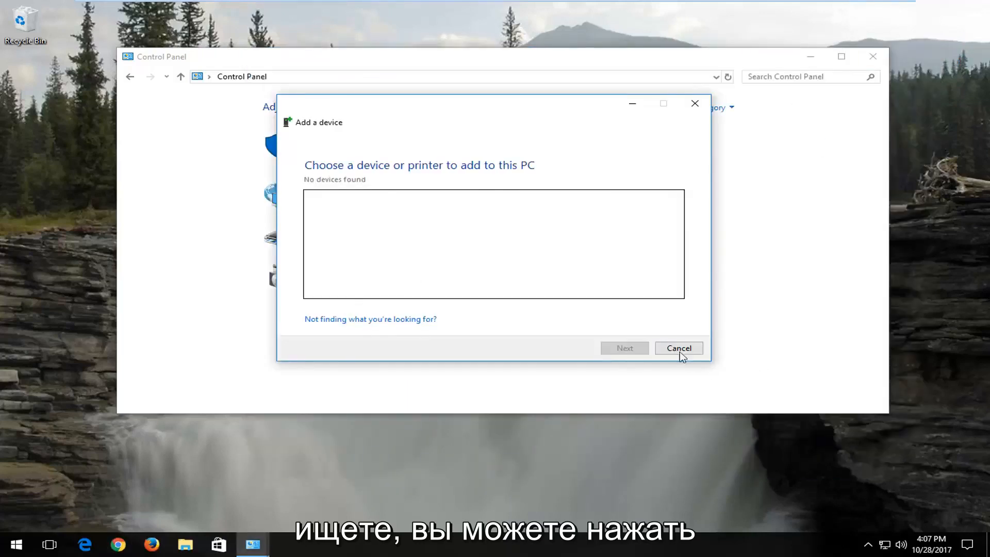
{"action": "left_click", "coordinate": [679, 348]}
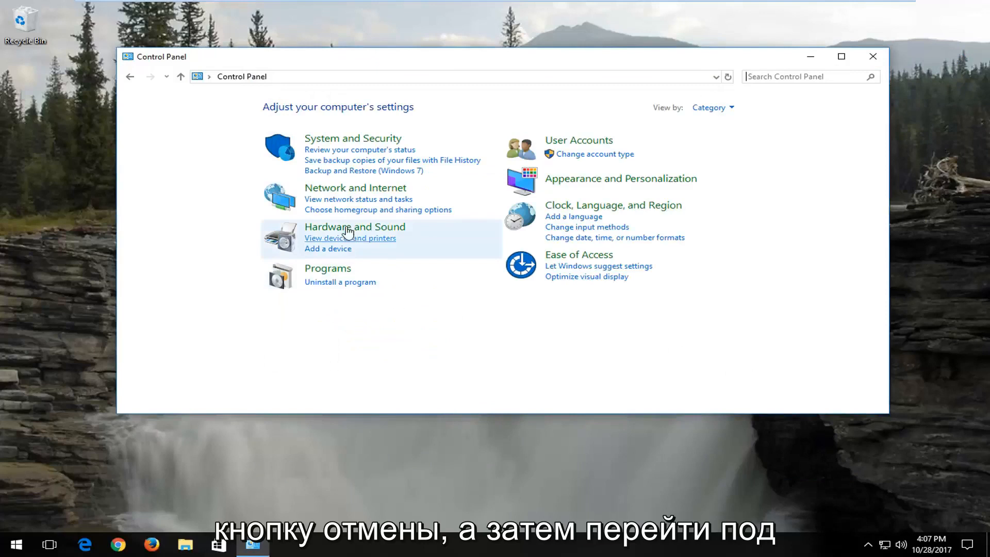
Step: From Hardware and Sound, start Advanced printer setup and choose 'The printer that I want isn't listed'
{"action": "left_click", "coordinate": [355, 227]}
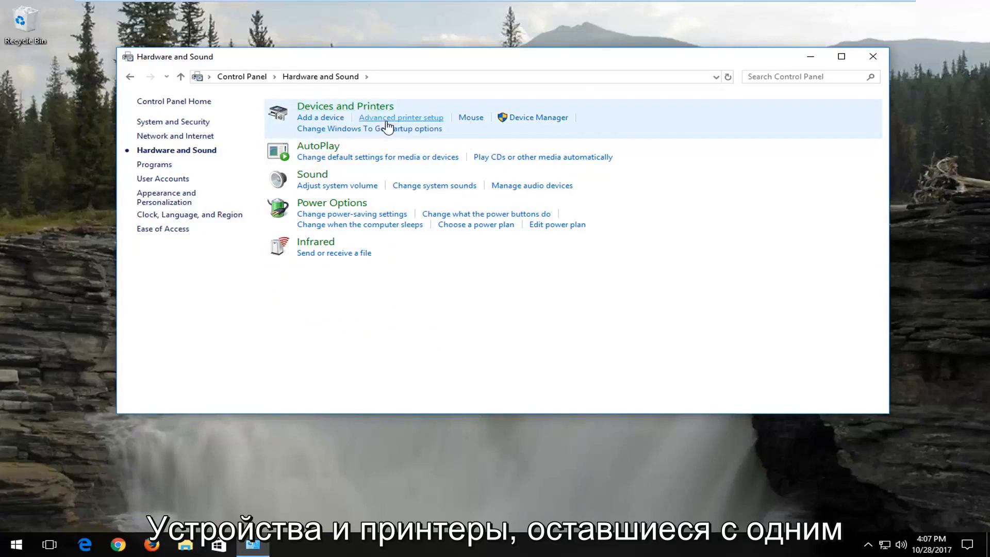
{"action": "left_click", "coordinate": [320, 118]}
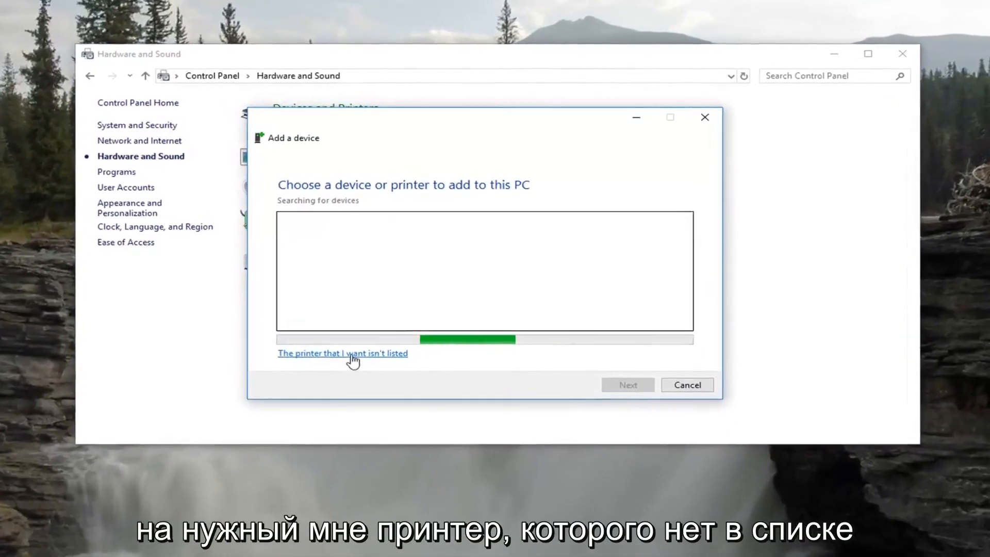
{"action": "left_click", "coordinate": [343, 353]}
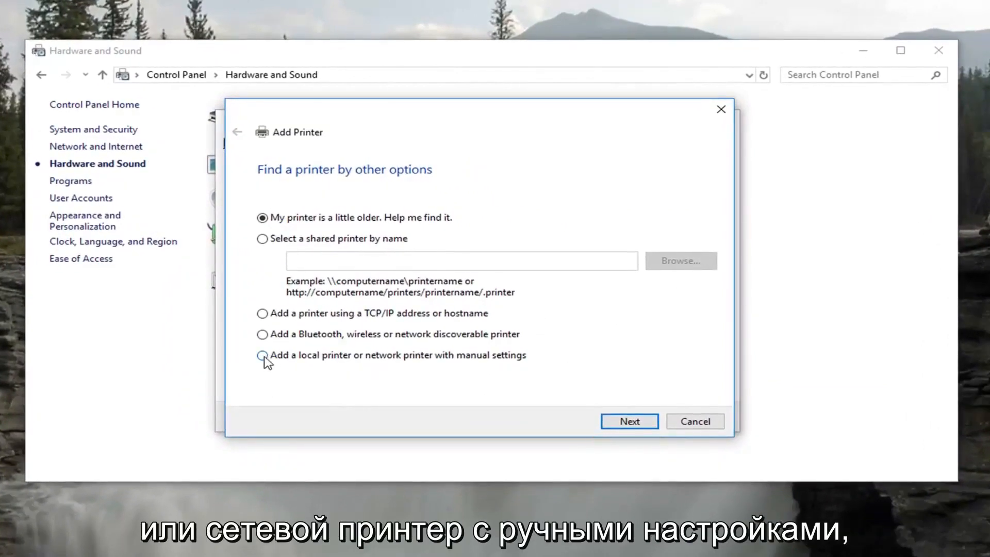
Step: Add a local printer with manual settings, keeping the existing LPT1: (Printer Port), and continue to driver choice
{"action": "left_click", "coordinate": [261, 355]}
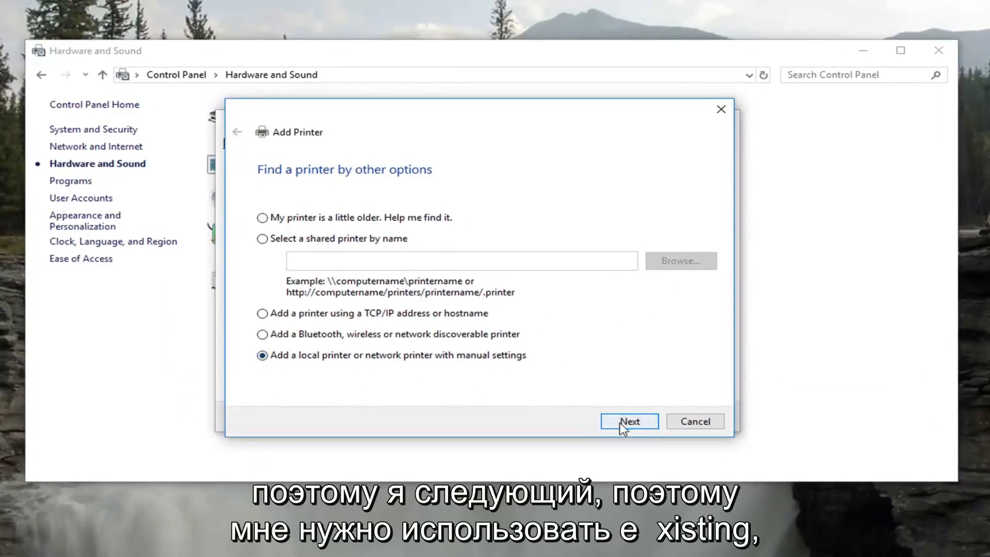
{"action": "left_click", "coordinate": [629, 421]}
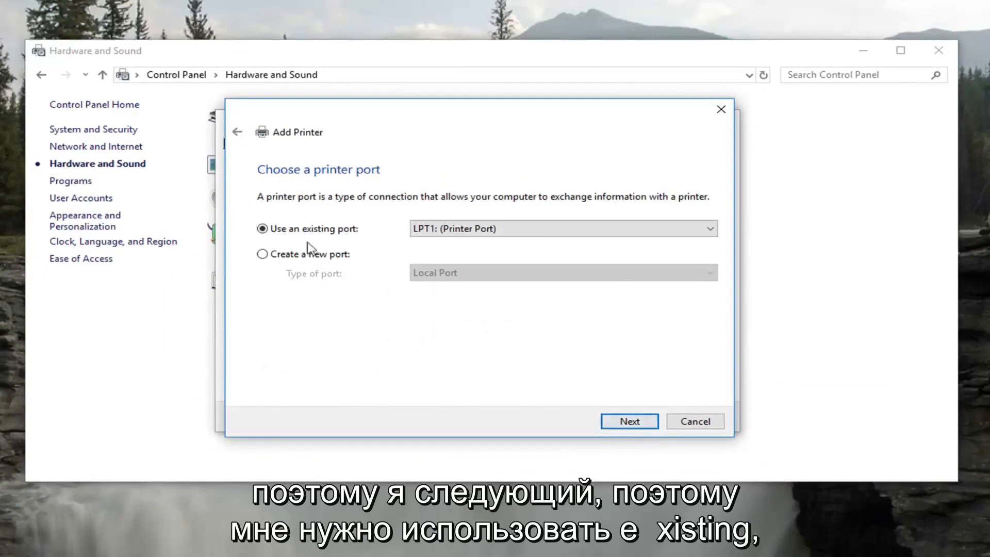
{"action": "left_click", "coordinate": [707, 229]}
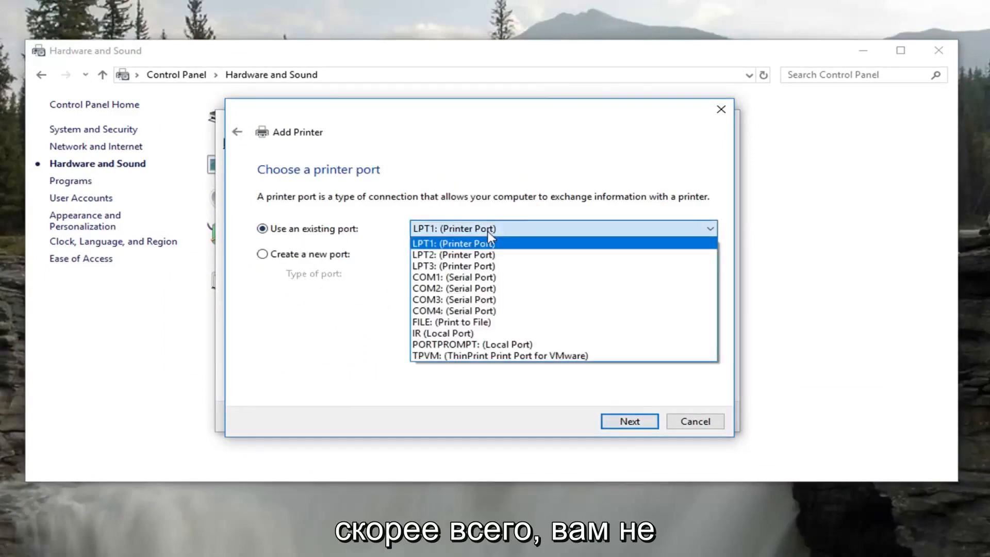
{"action": "left_click", "coordinate": [452, 243]}
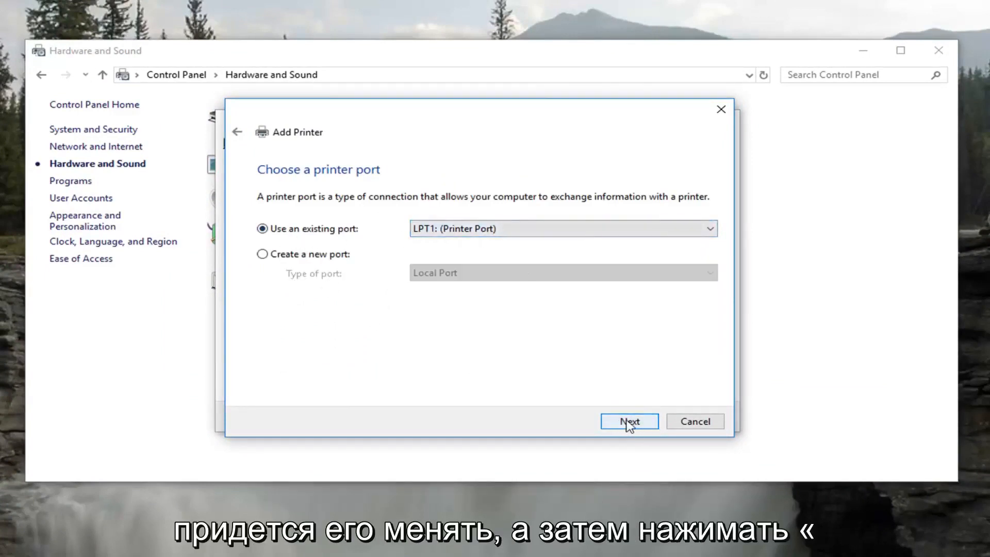
{"action": "left_click", "coordinate": [629, 421]}
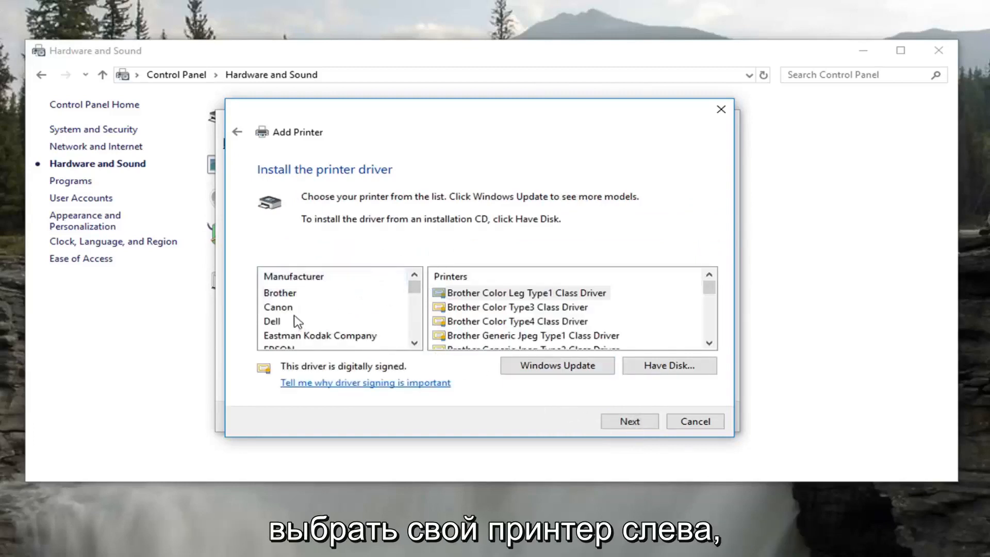
Step: Install the Canon LBP8610/8620/8630 Class Driver with its default printer name and finish the wizard
{"action": "scroll", "scroll_direction": "down", "scroll_amount": 3}
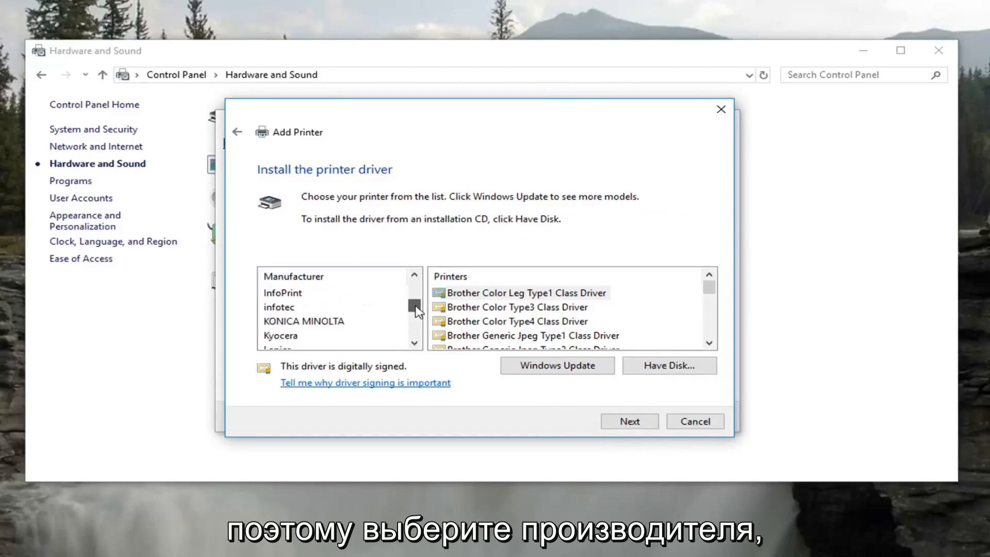
{"action": "left_click", "coordinate": [280, 306]}
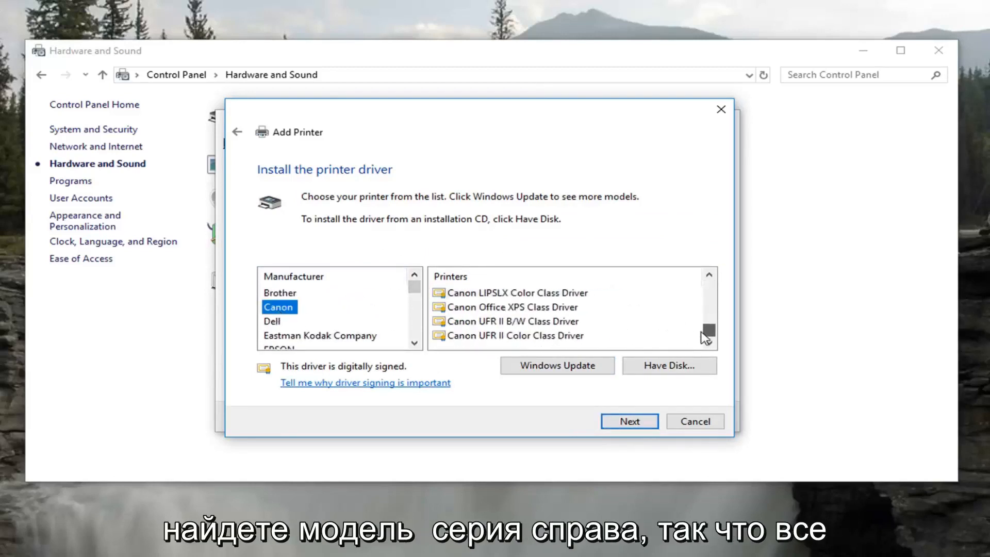
{"action": "left_click", "coordinate": [532, 307]}
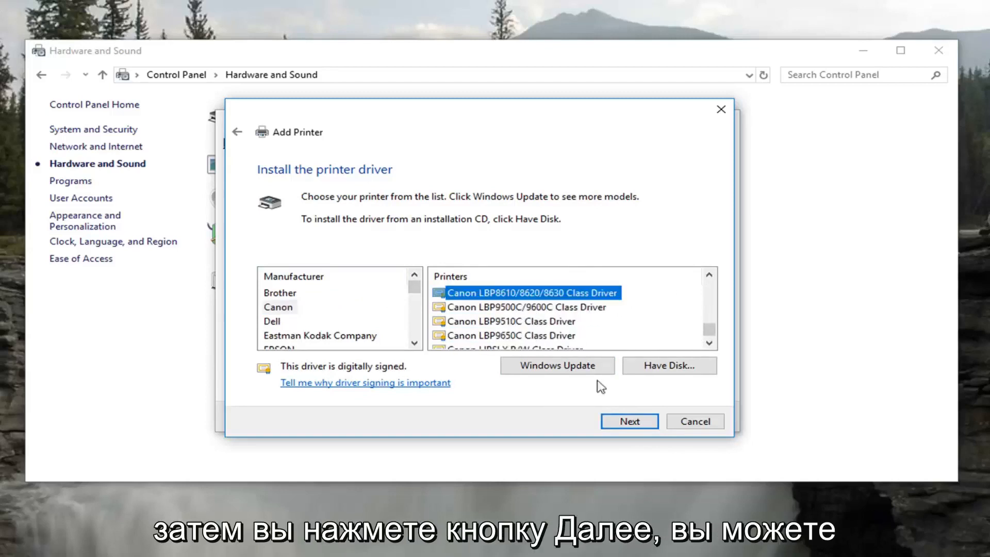
{"action": "left_click", "coordinate": [629, 421]}
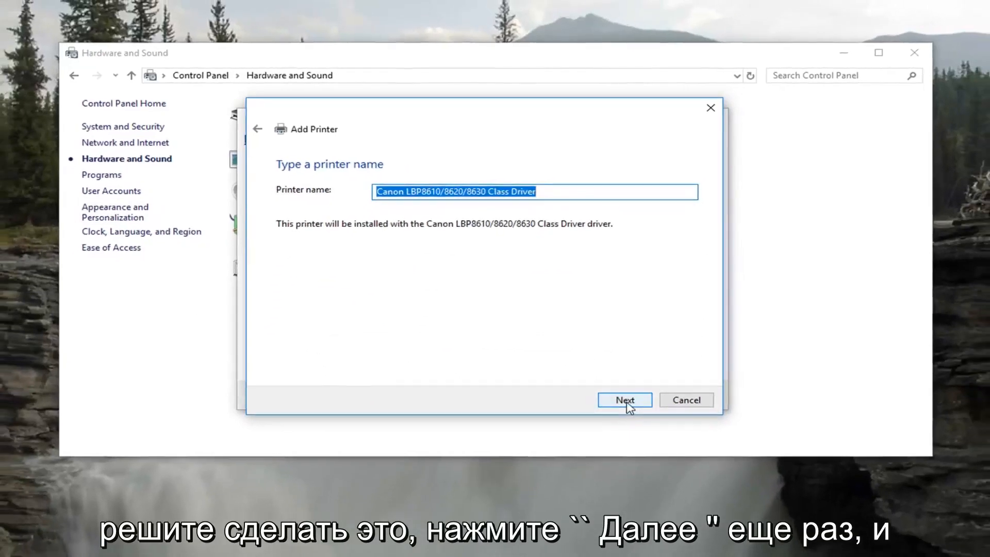
{"action": "left_click", "coordinate": [624, 401]}
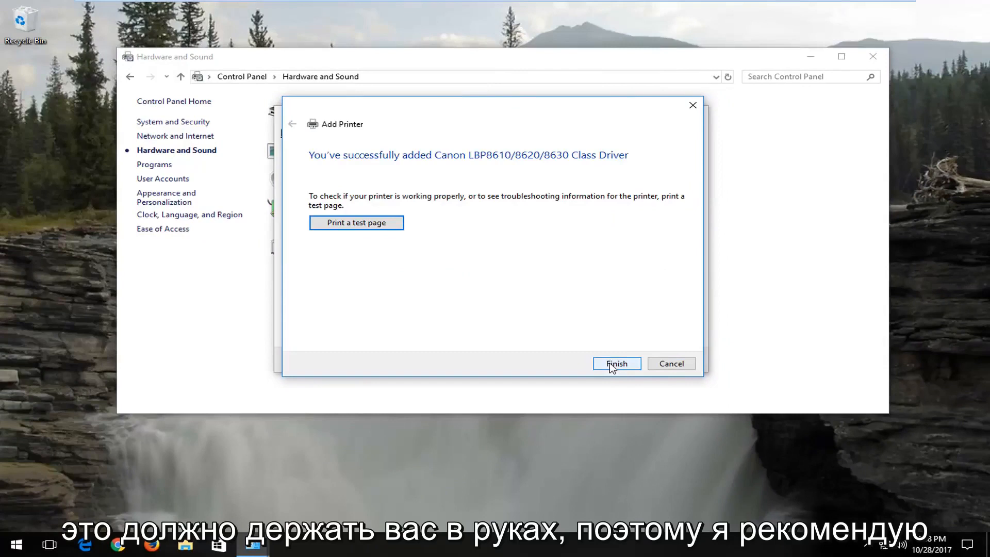
{"action": "left_click", "coordinate": [616, 363]}
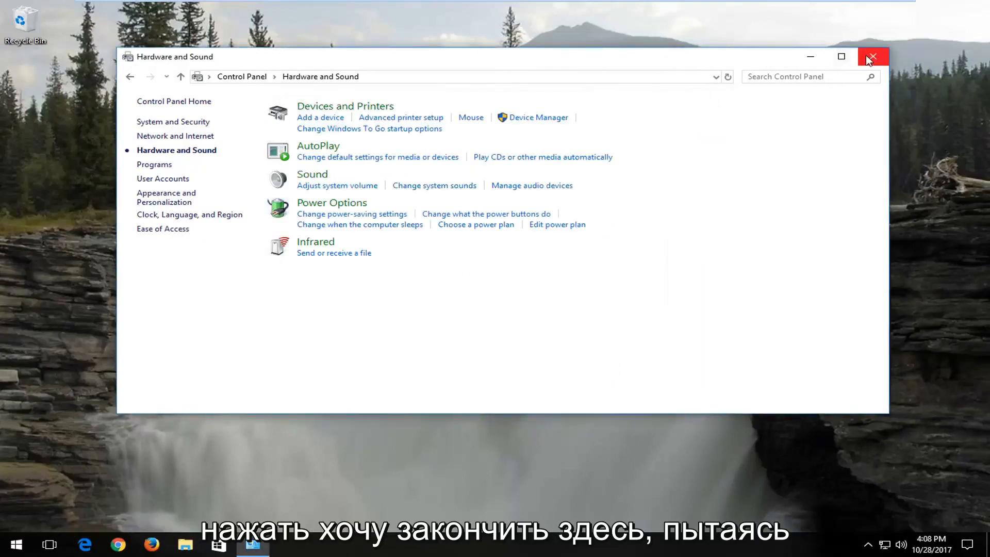
Step: Close Control Panel and launch Chrome from the taskbar
{"action": "left_click", "coordinate": [873, 56]}
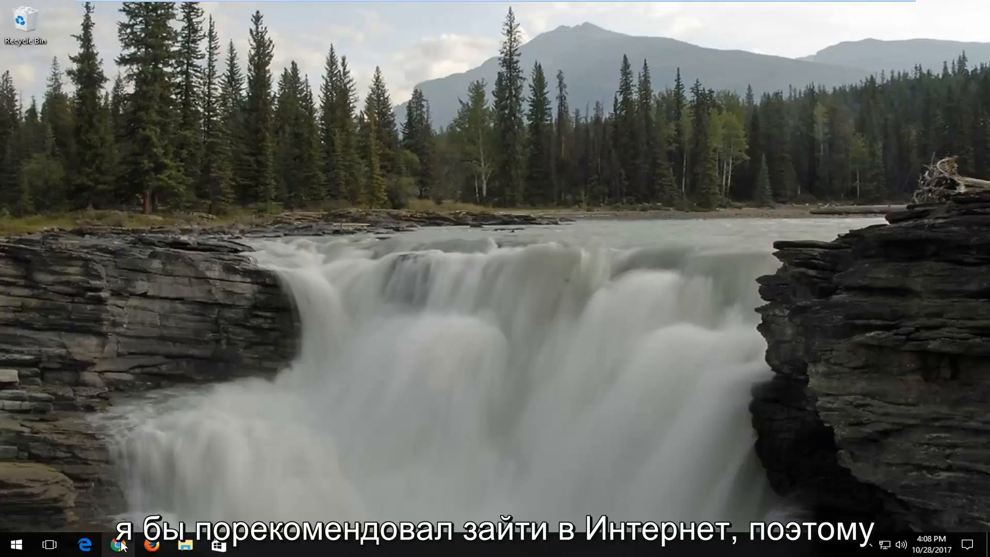
{"action": "left_click", "coordinate": [118, 544]}
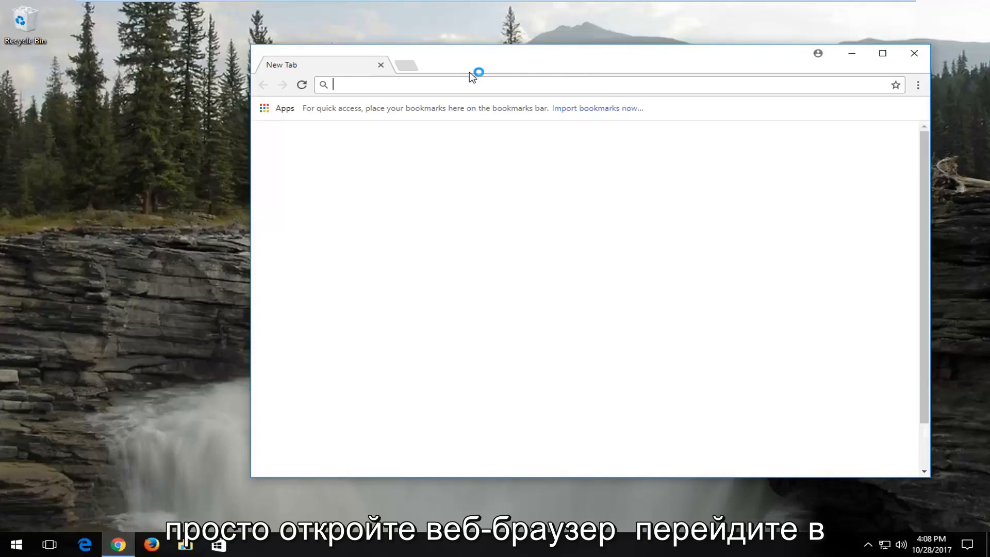
Step: Search Google for 'canon pixma mg3620', dismiss the location prompt, and go to the Canon USA MG3620 support result
{"action": "type", "text": "google.com"}
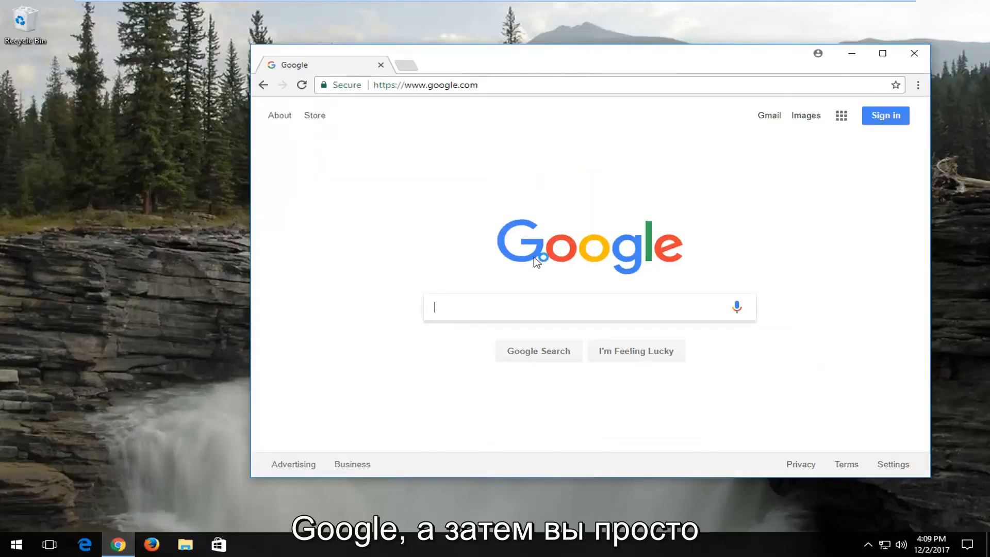
{"action": "type", "text": "canon pixma mg3620"}
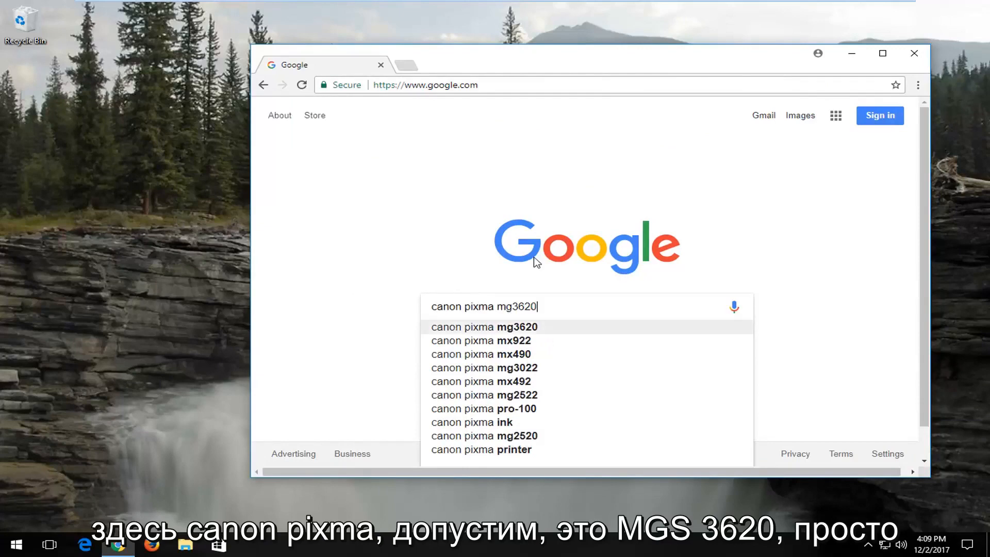
{"action": "key", "text": "enter"}
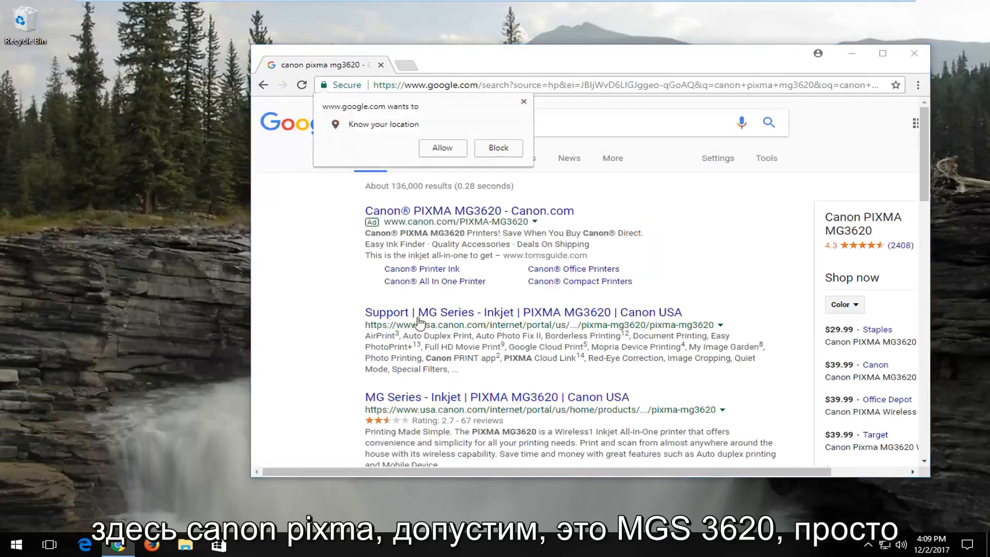
{"action": "left_click", "coordinate": [523, 103]}
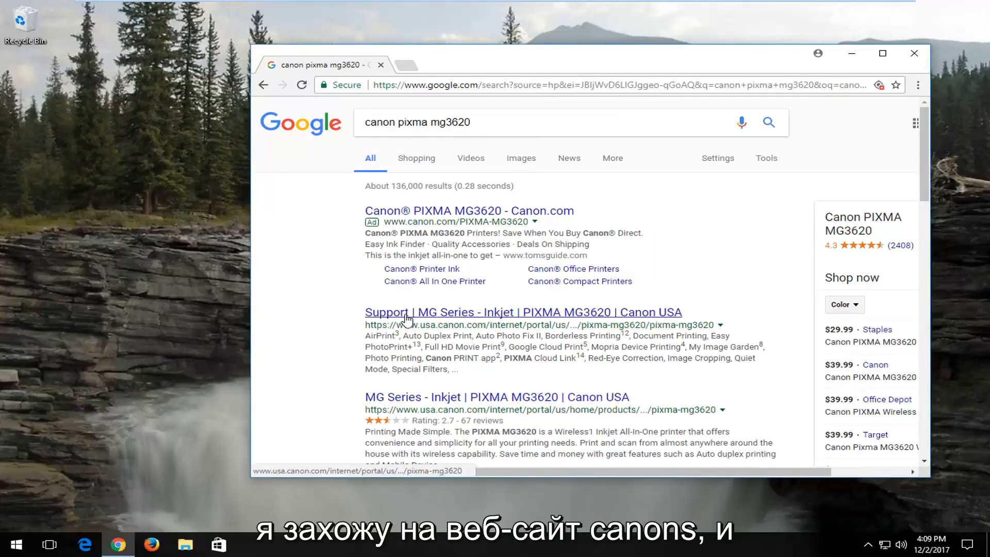
{"action": "left_click", "coordinate": [882, 53]}
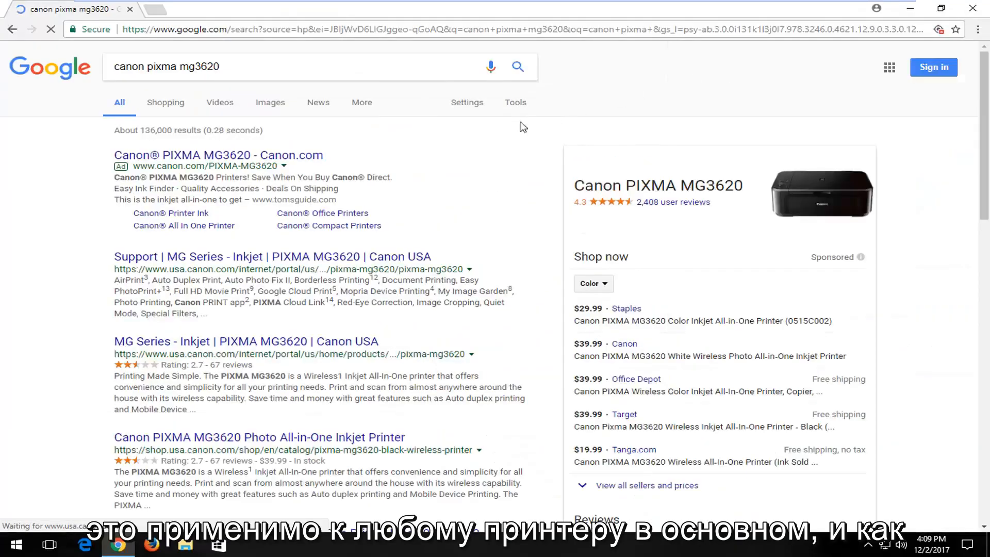
{"action": "left_click", "coordinate": [273, 257]}
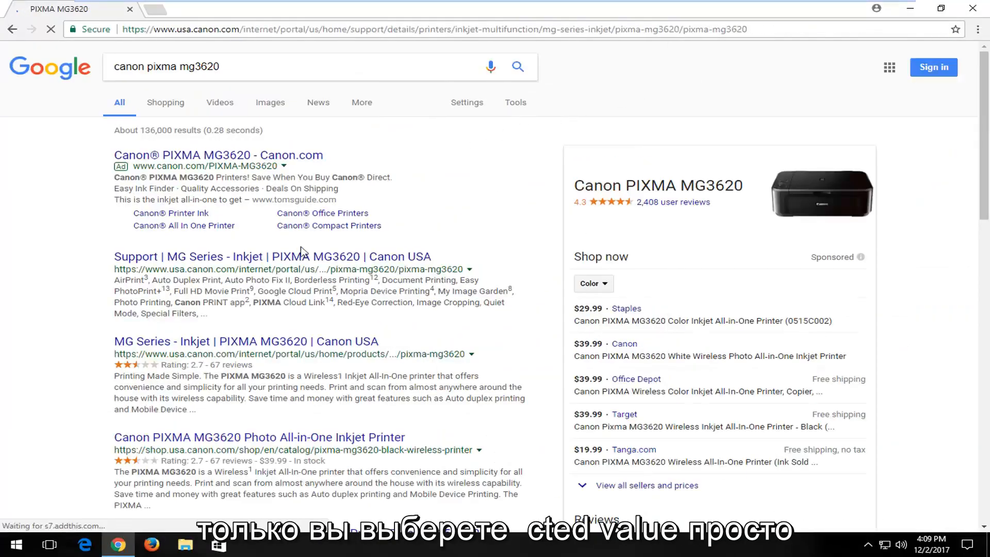
Step: Under Drivers & Downloads, select the recommended MG3600 series Full Driver & Software Package and start its download
{"action": "left_click", "coordinate": [272, 257]}
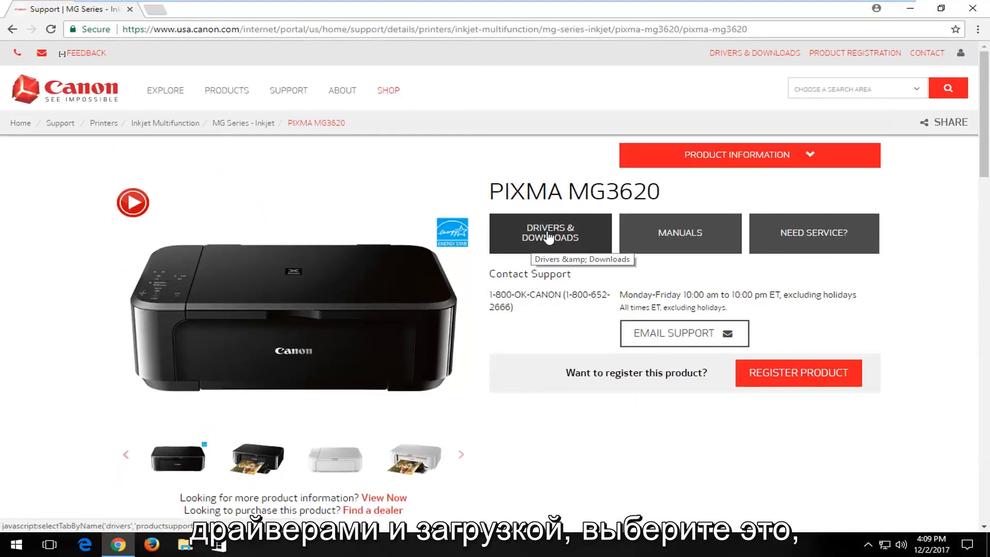
{"action": "left_click", "coordinate": [550, 233]}
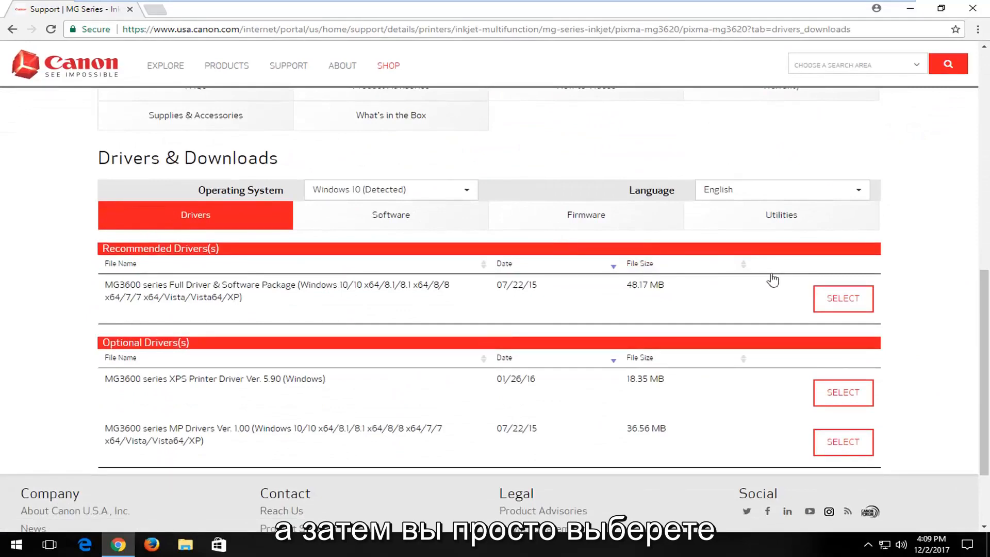
{"action": "left_click", "coordinate": [843, 298]}
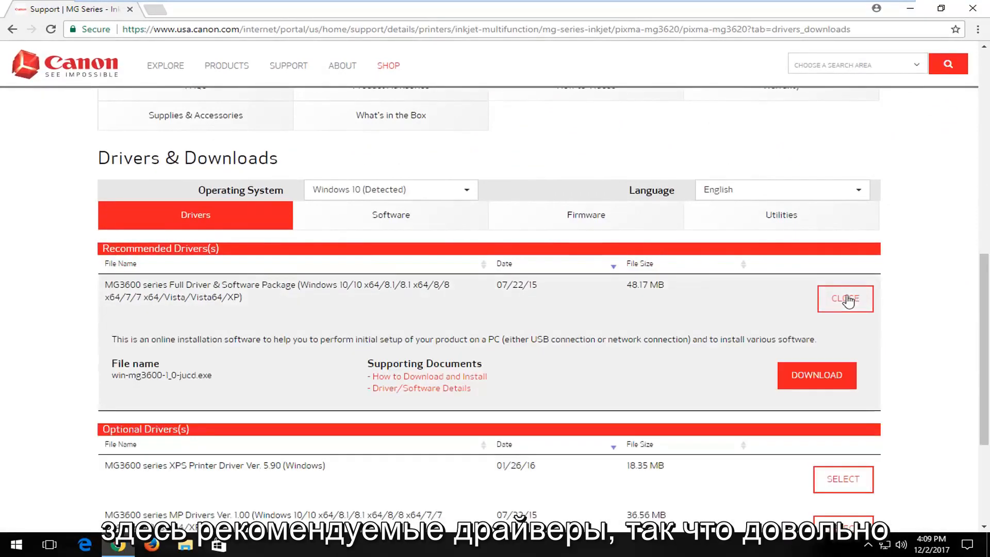
{"action": "left_click", "coordinate": [817, 375]}
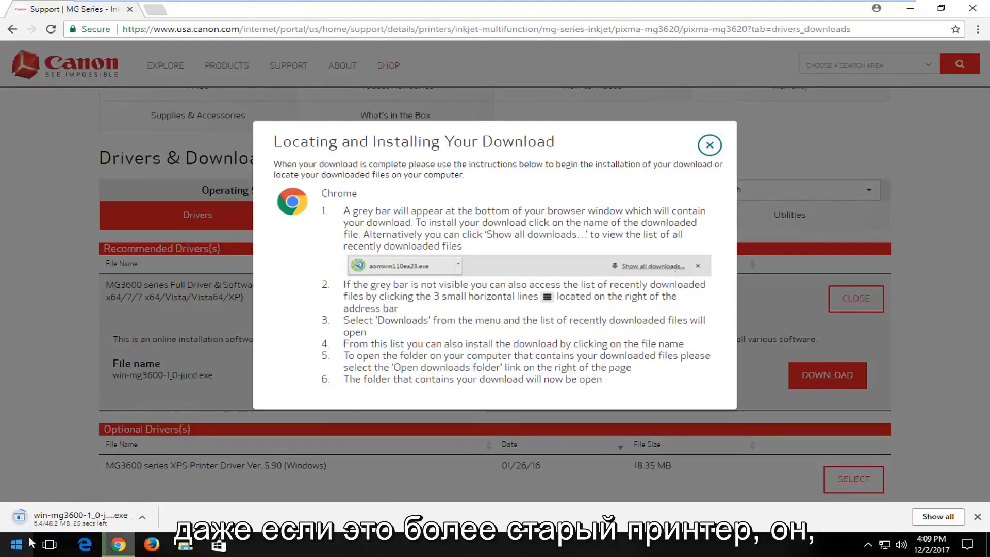
{"action": "mouse_move", "coordinate": [69, 291]}
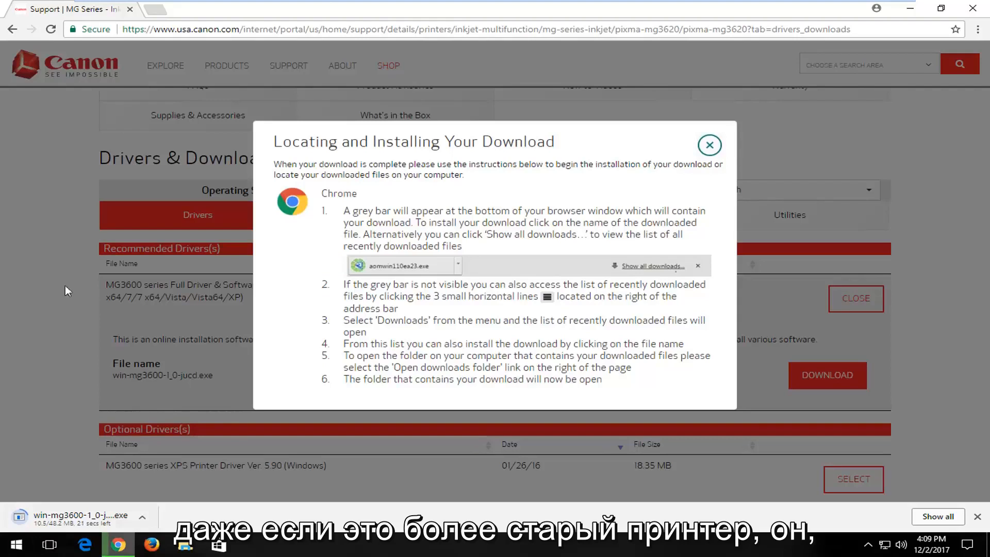